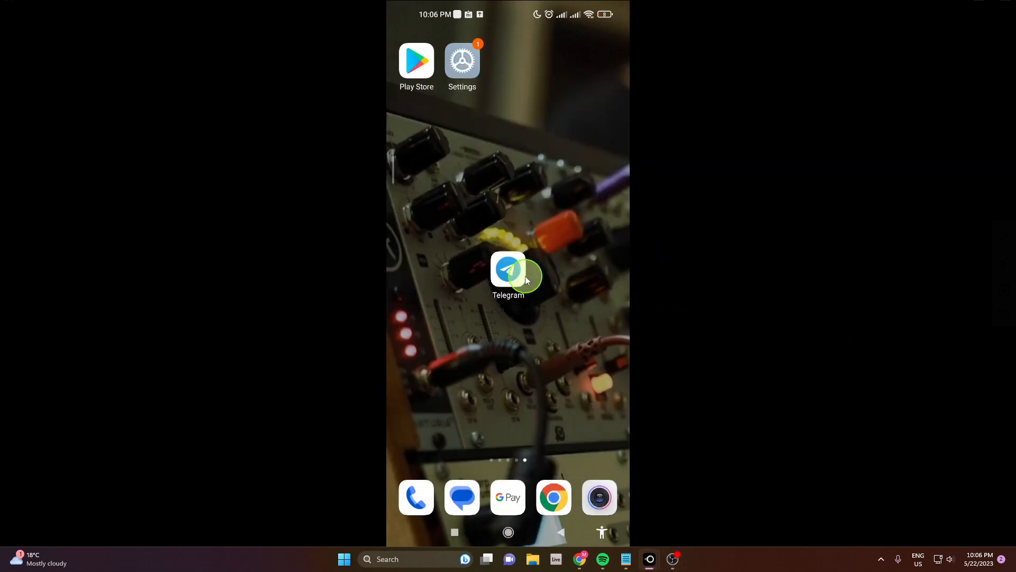
# Launch Telegram and open the empty chat with contact Marty.
pyautogui.click(508, 269)
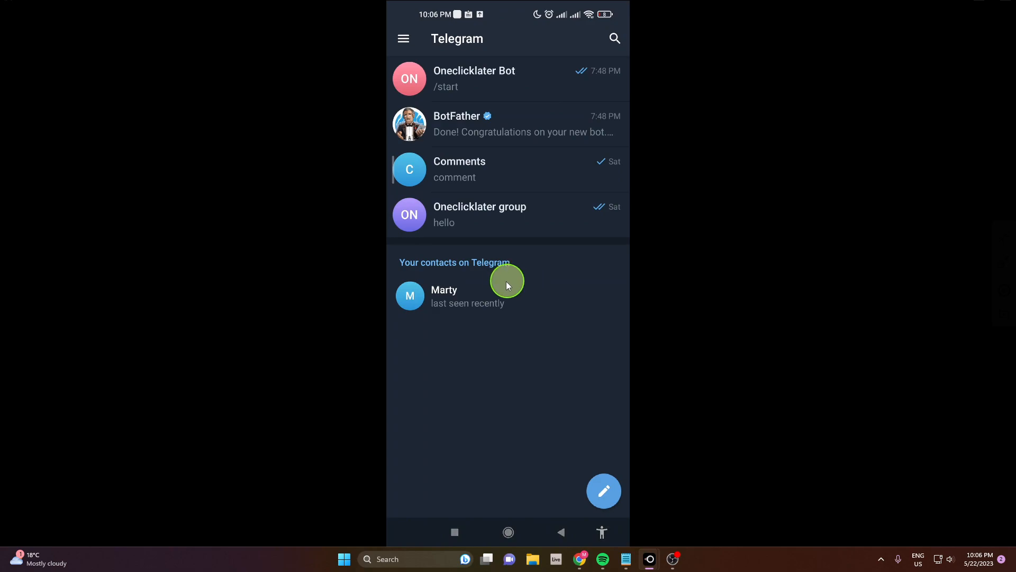
pyautogui.click(460, 296)
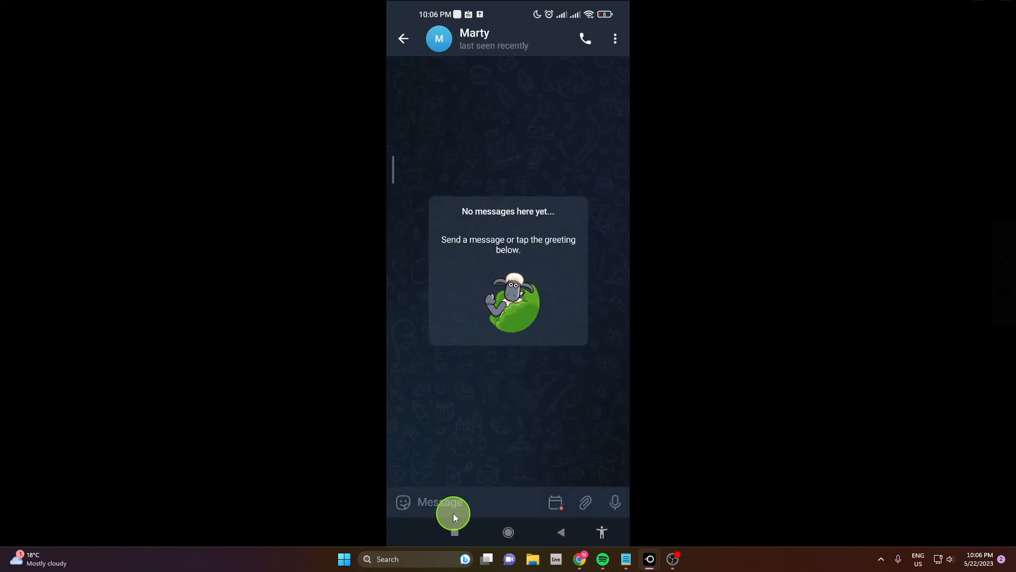
# Type 'hello' into Marty's message field.
pyautogui.write('hello')
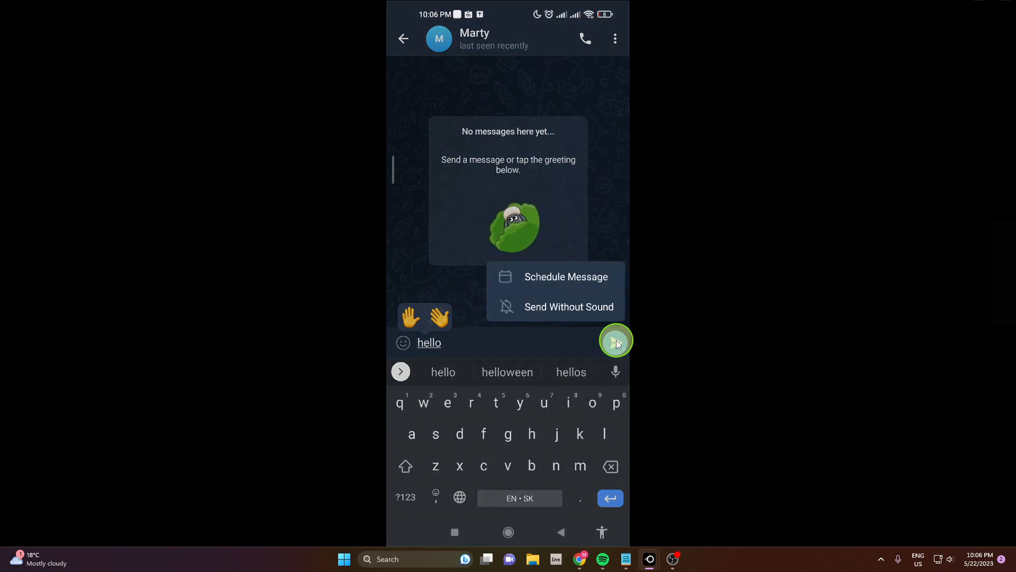
pyautogui.moveTo(622, 298)
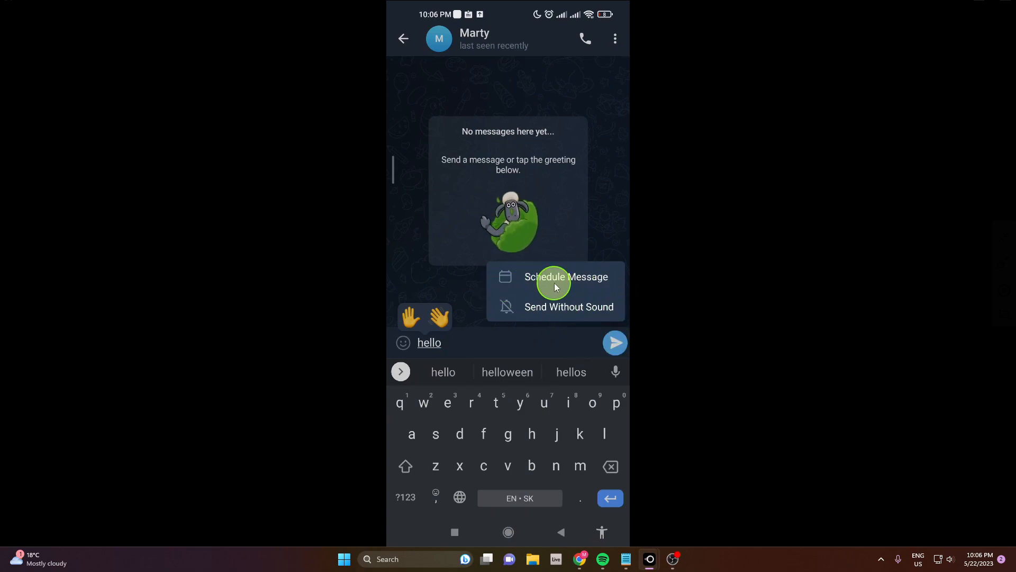
# Schedule the hello message for today at 22:10.
pyautogui.click(565, 277)
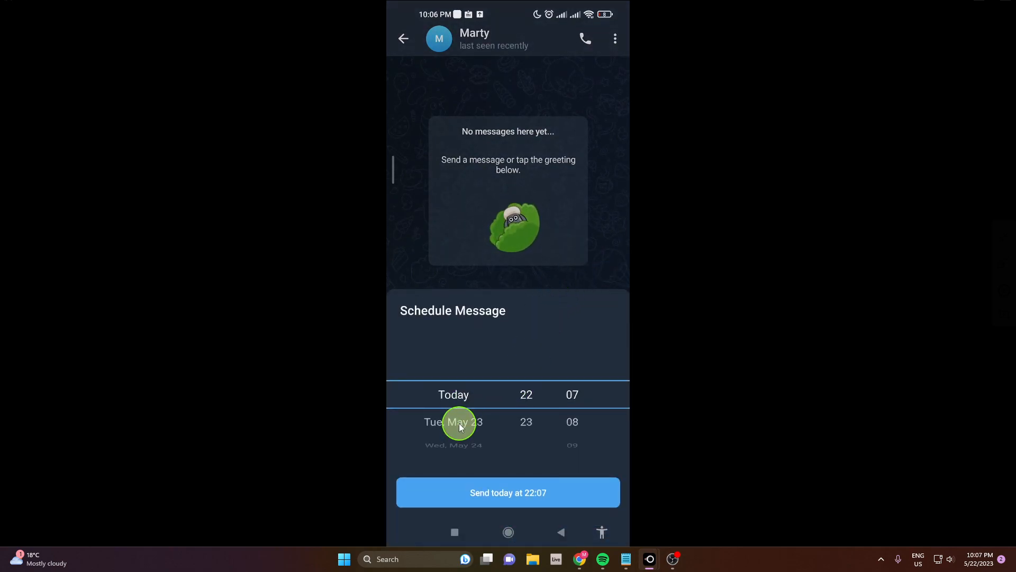
pyautogui.scroll(3)
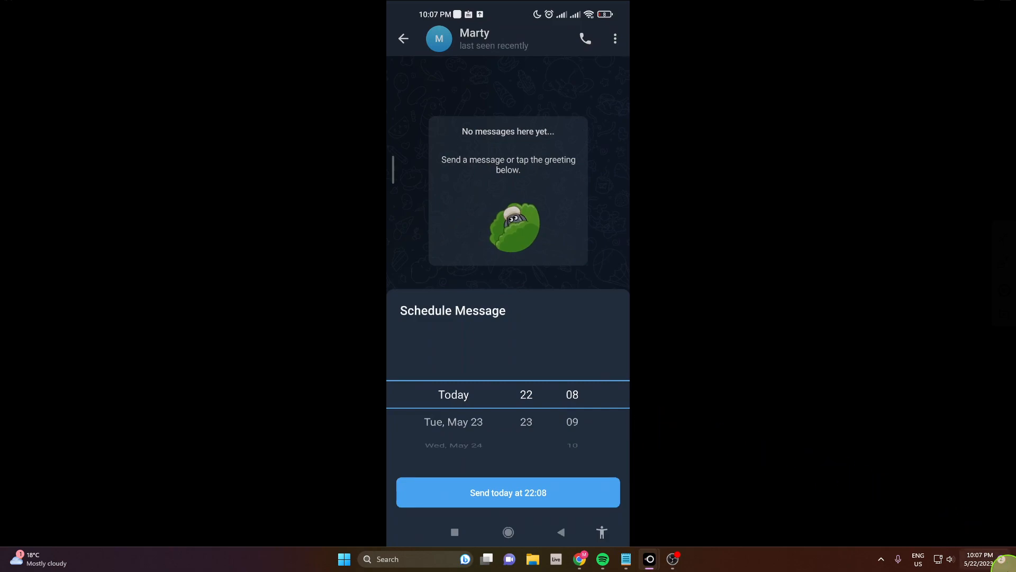
pyautogui.click(572, 393)
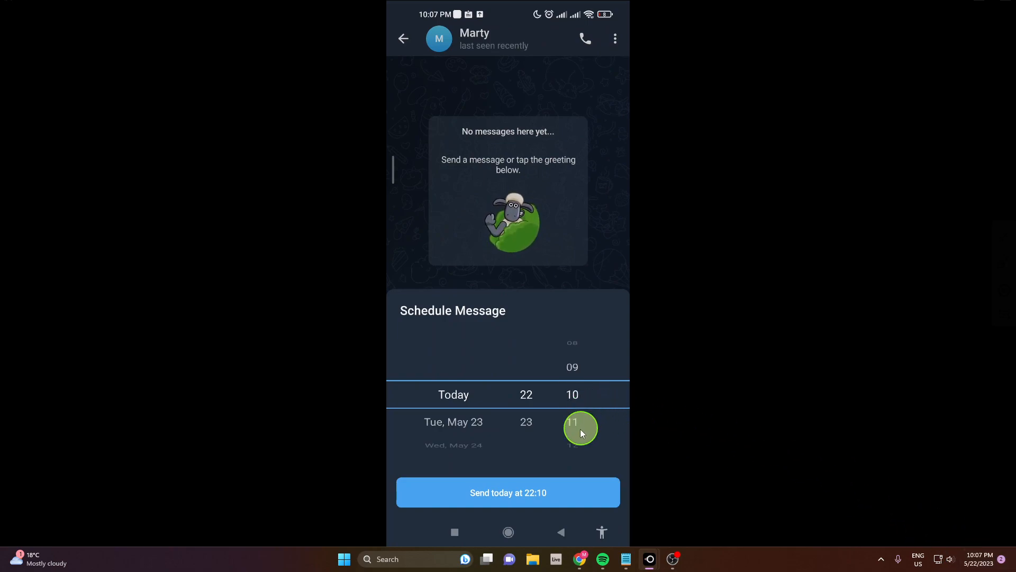
pyautogui.click(508, 491)
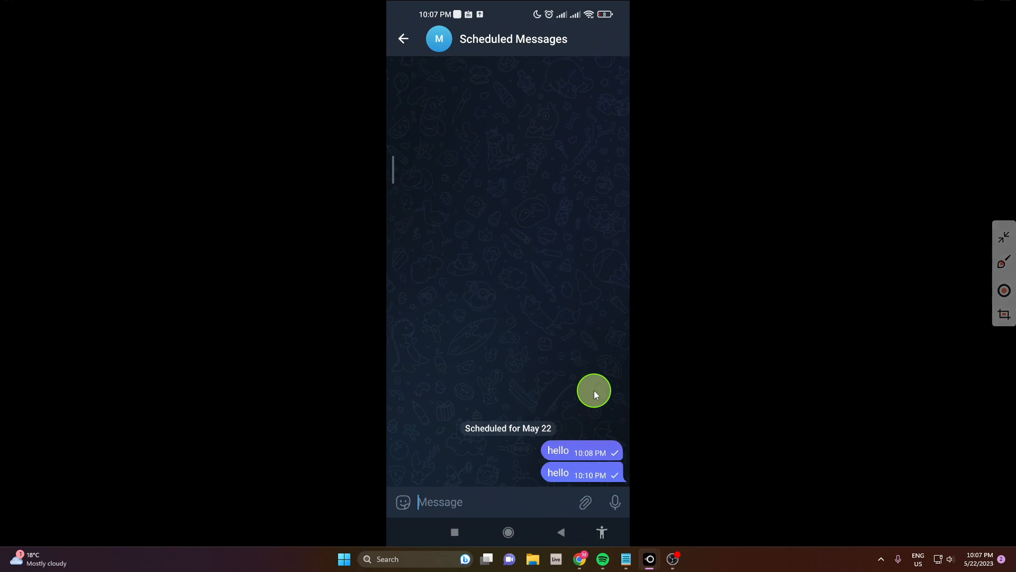
# Leave the Scheduled Messages list and go back to Marty's chat.
pyautogui.click(402, 39)
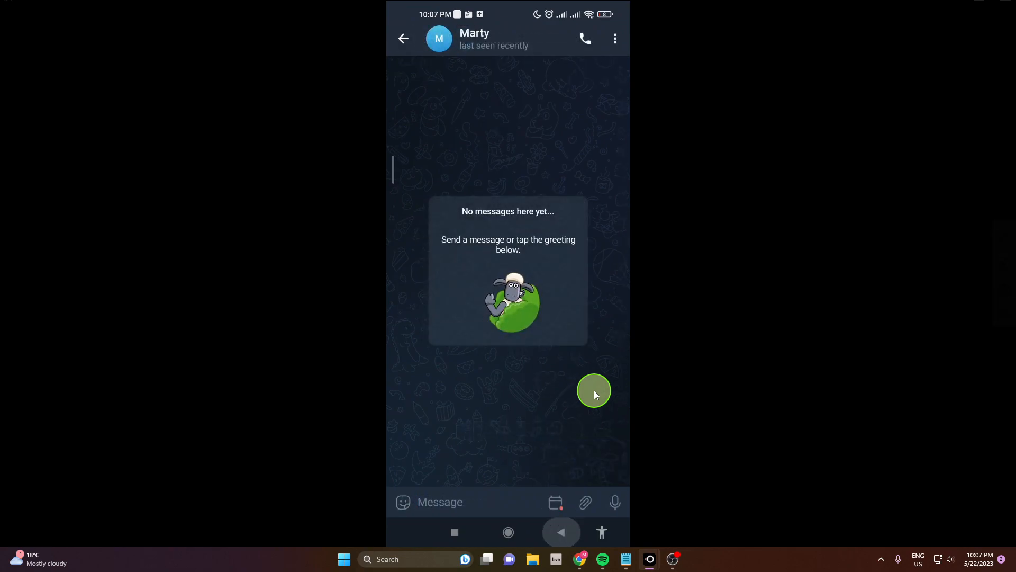
# Leave Marty's chat for the main Telegram chat list.
pyautogui.click(402, 39)
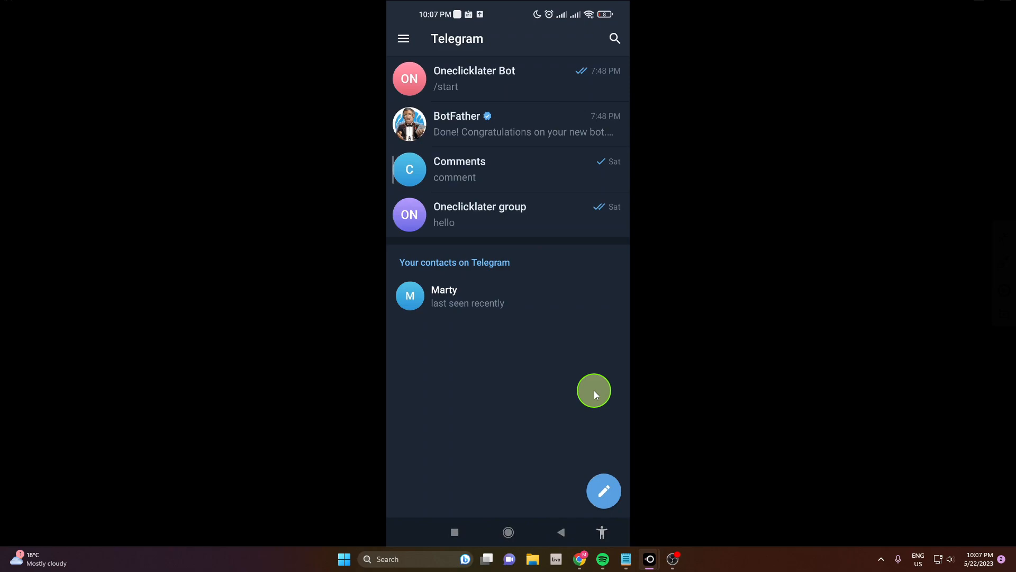